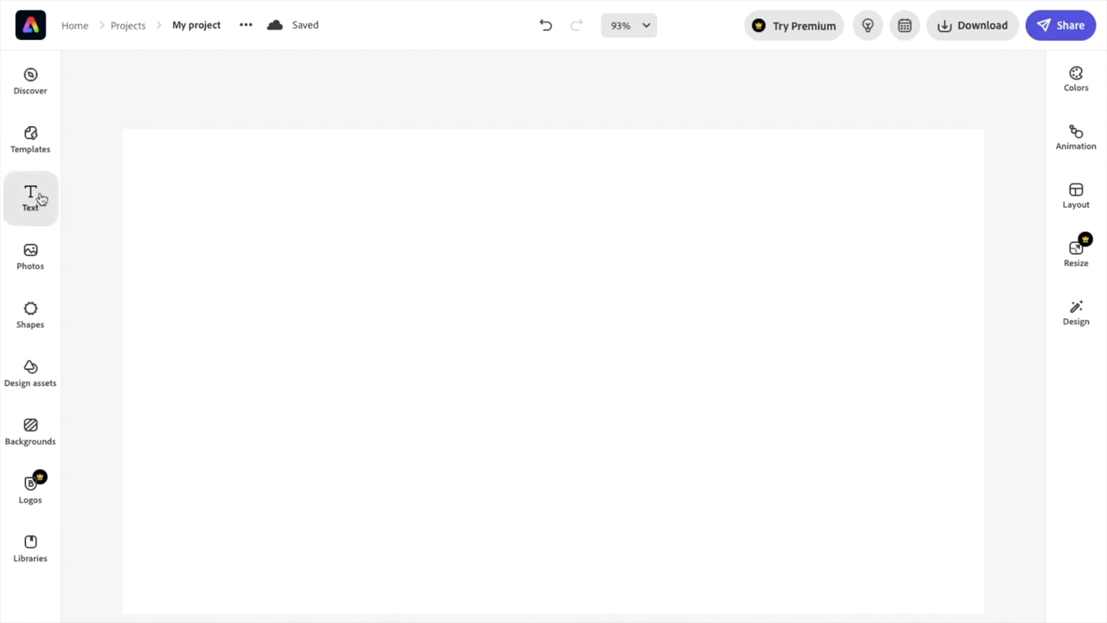
mouse_move(30, 199)
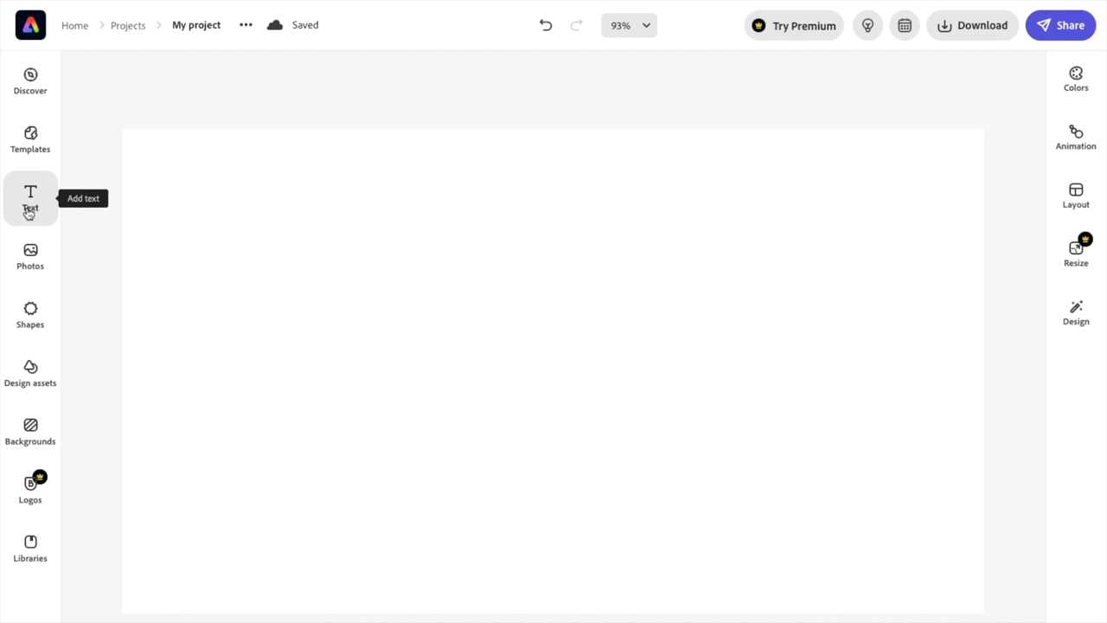
Bring up the Text panel with its text styles beside the blank canvas.
left_click(31, 198)
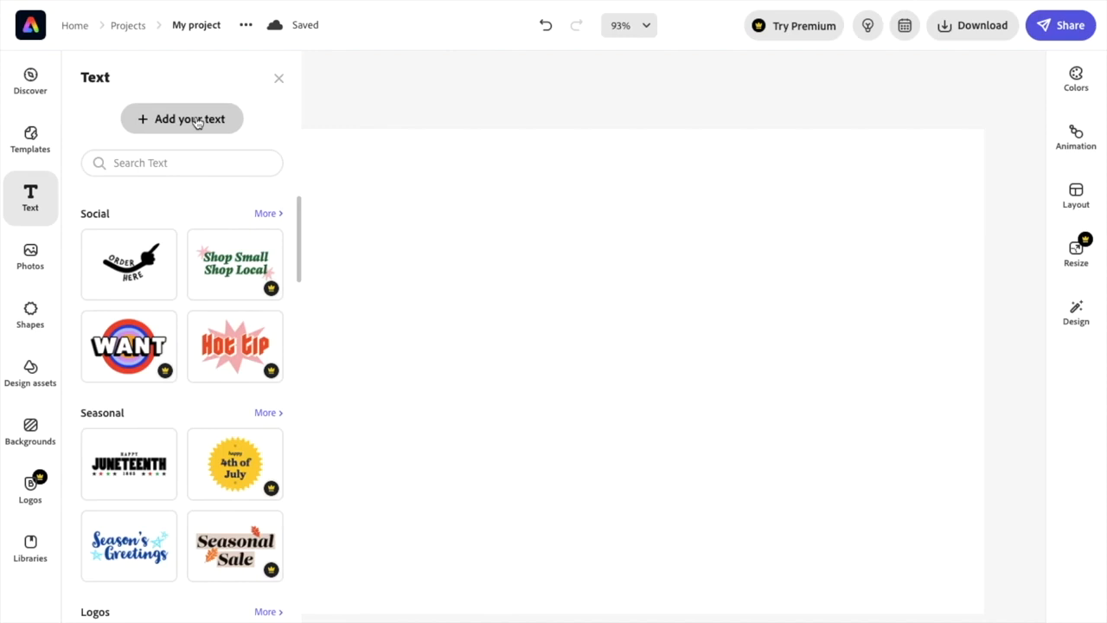
mouse_move(286, 79)
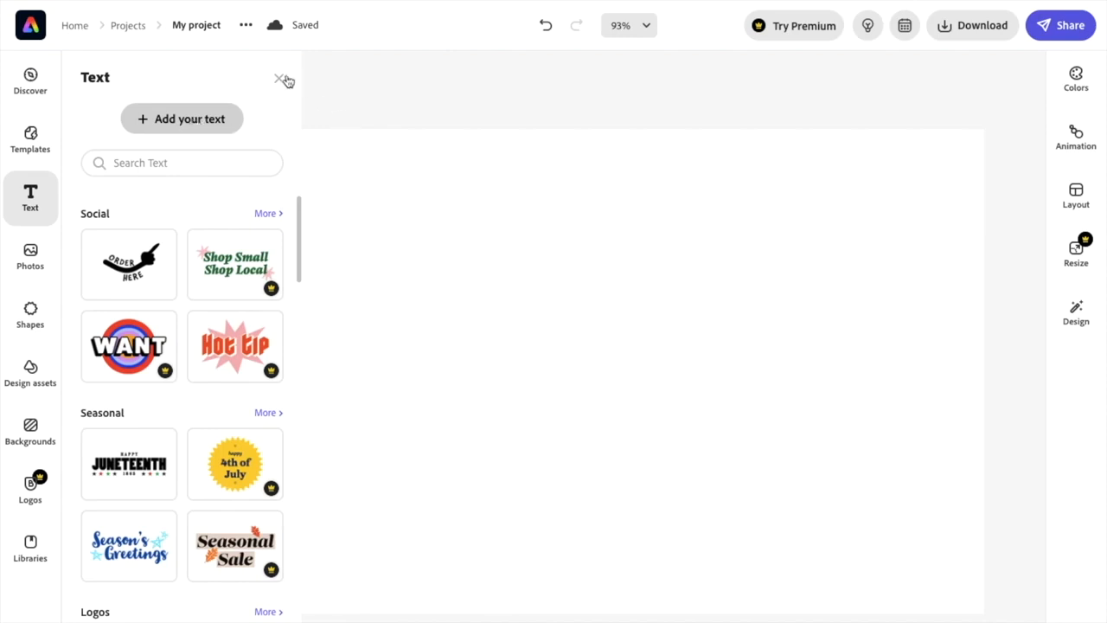
Add a new text box and replace its placeholder with the word 'Animation'.
left_click(181, 118)
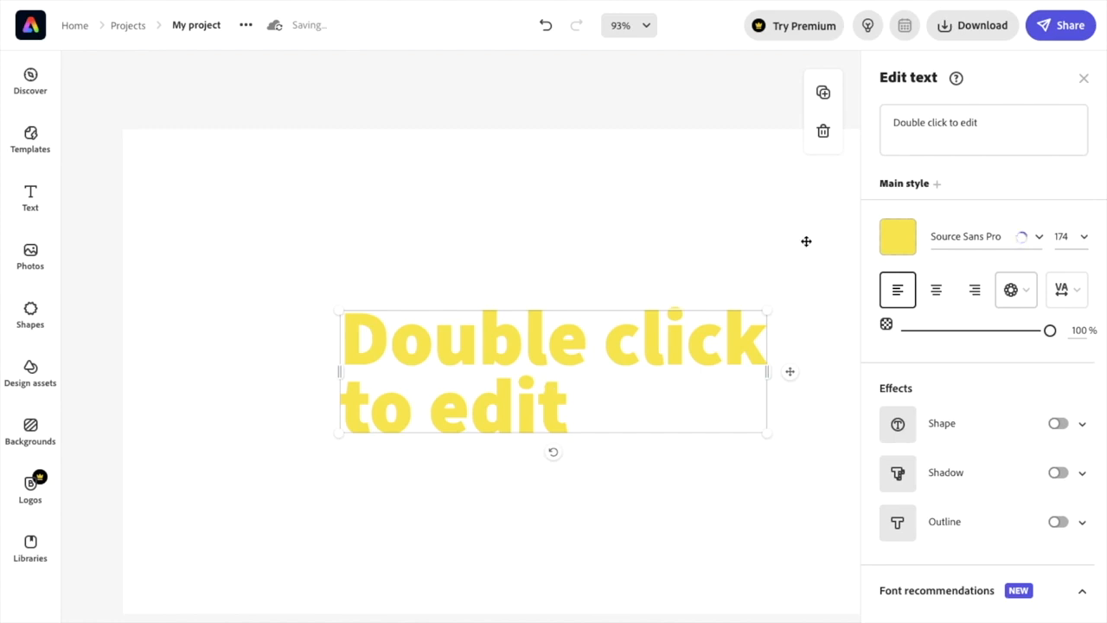
type("An")
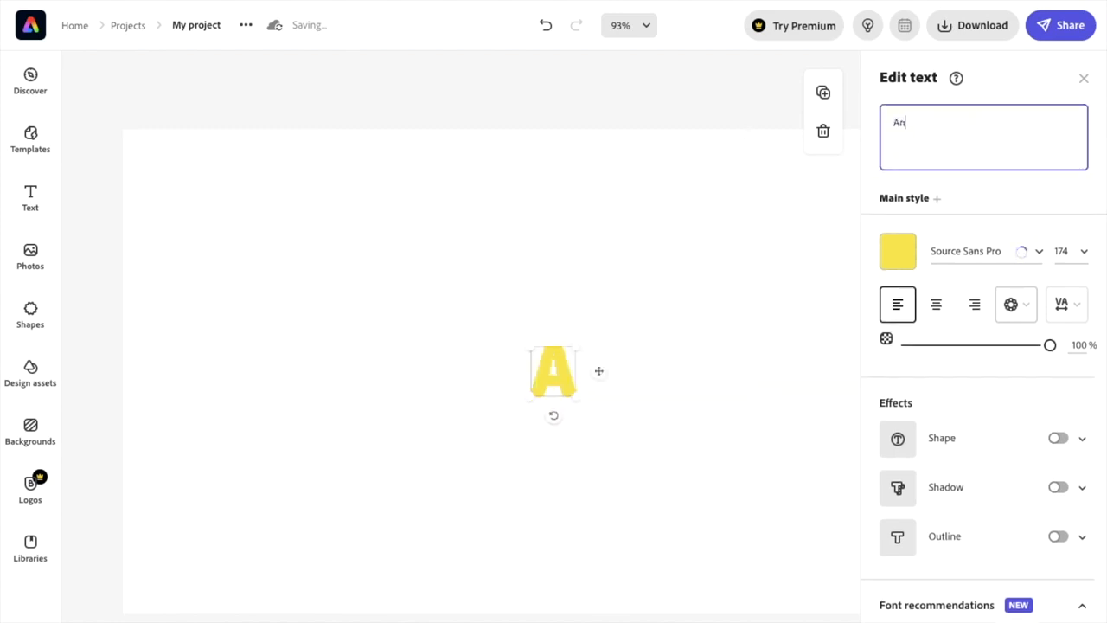
type("imation")
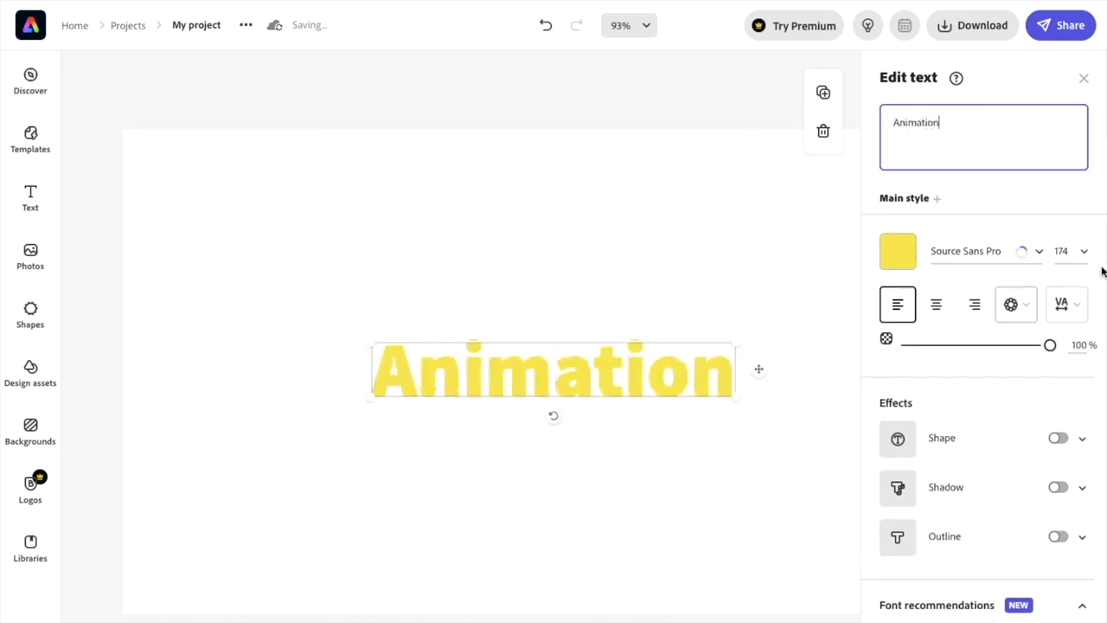
left_click(898, 251)
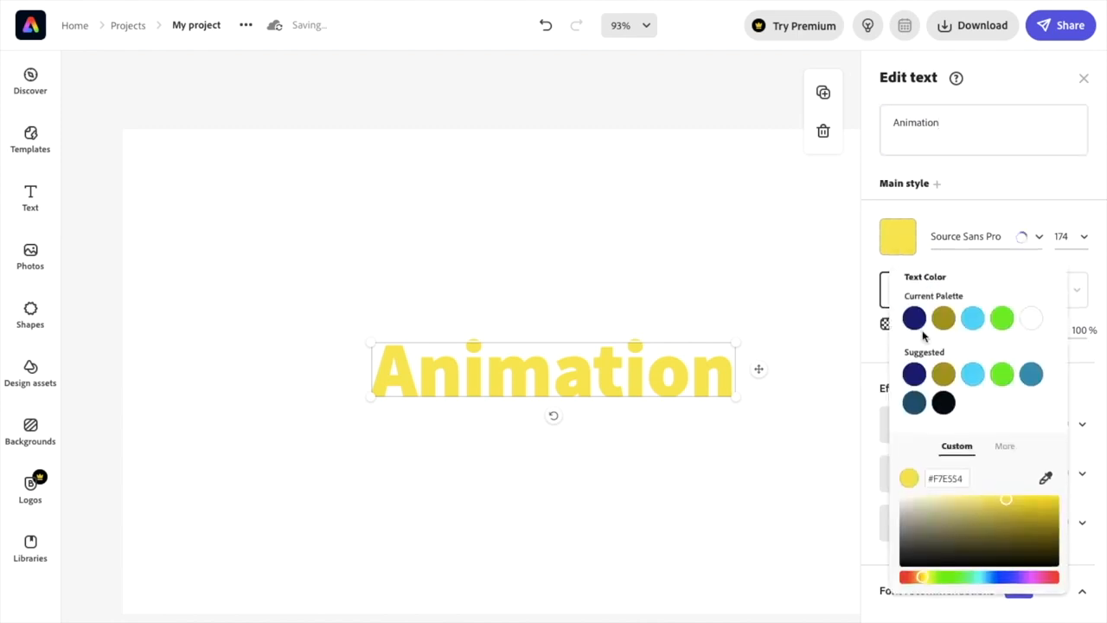
Color the 'Animation' text dark navy, then deselect it on the empty page.
left_click(914, 317)
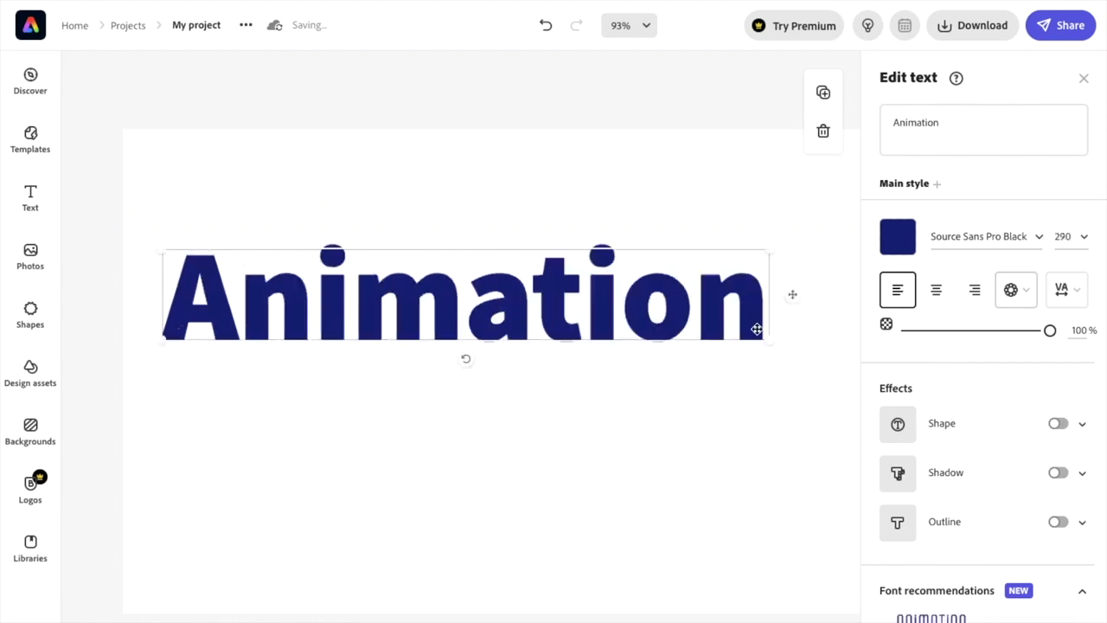
left_click(476, 519)
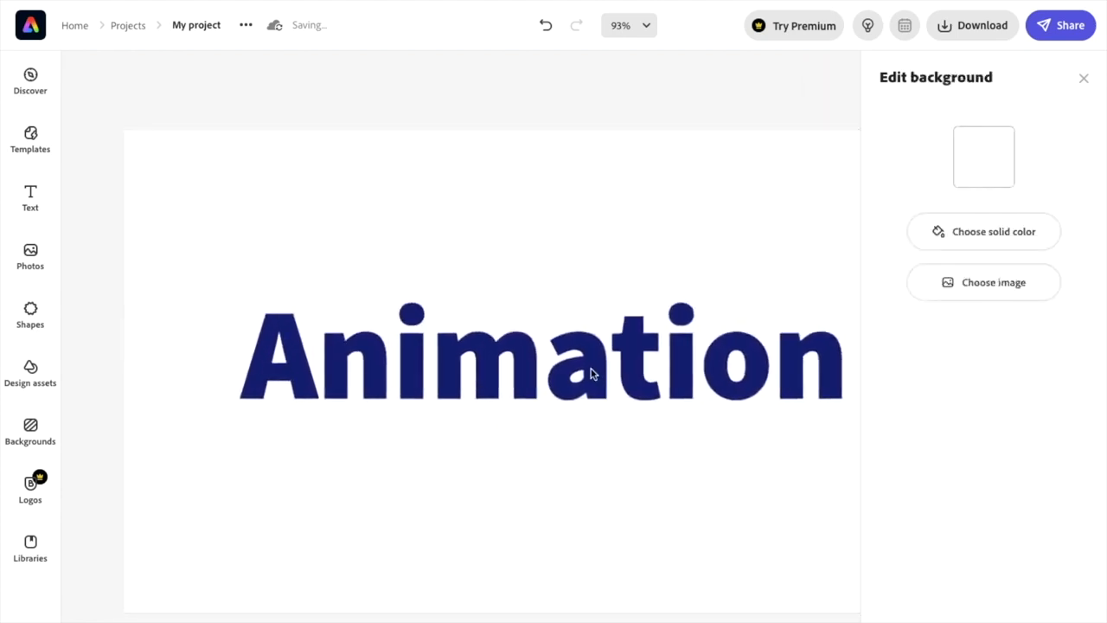
Close the Edit background panel, leaving navy 'Animation' on the white page.
left_click(1084, 77)
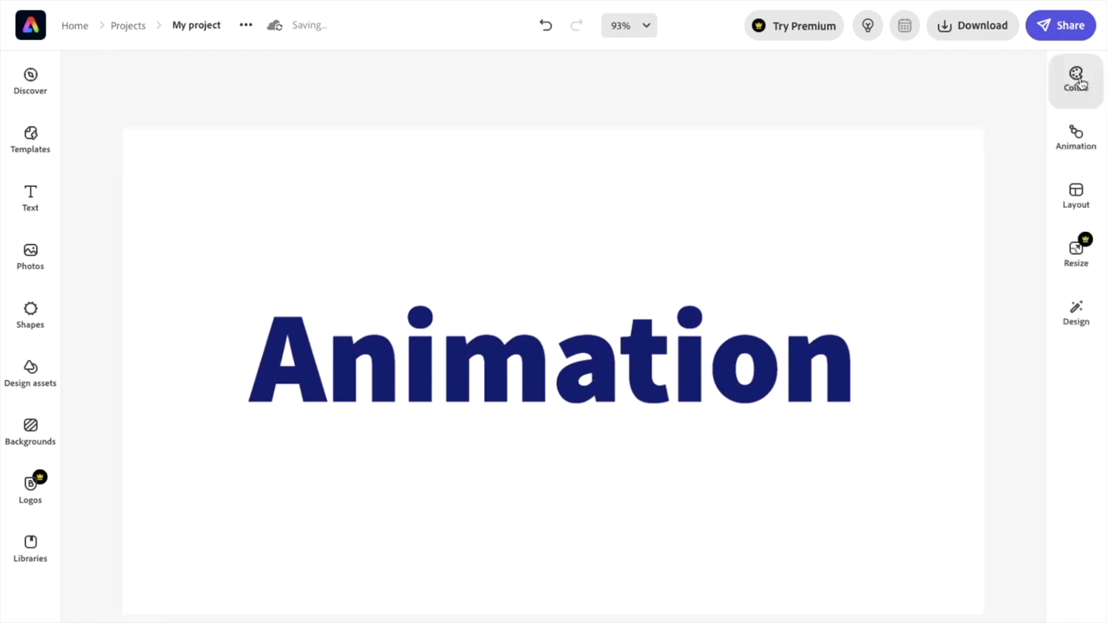
mouse_move(941, 362)
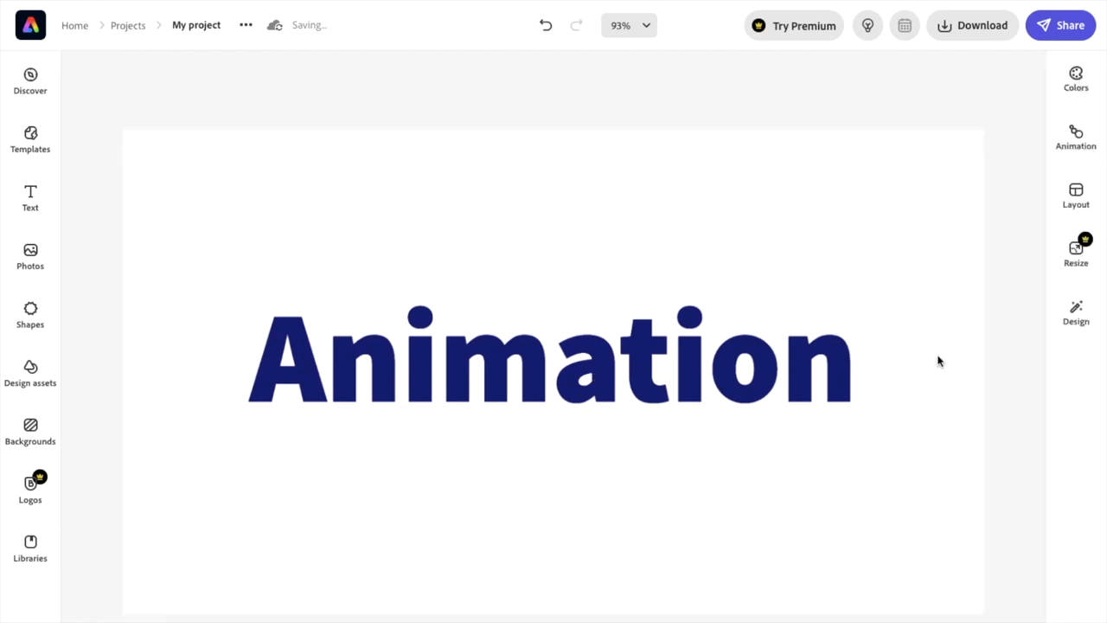
mouse_move(1076, 139)
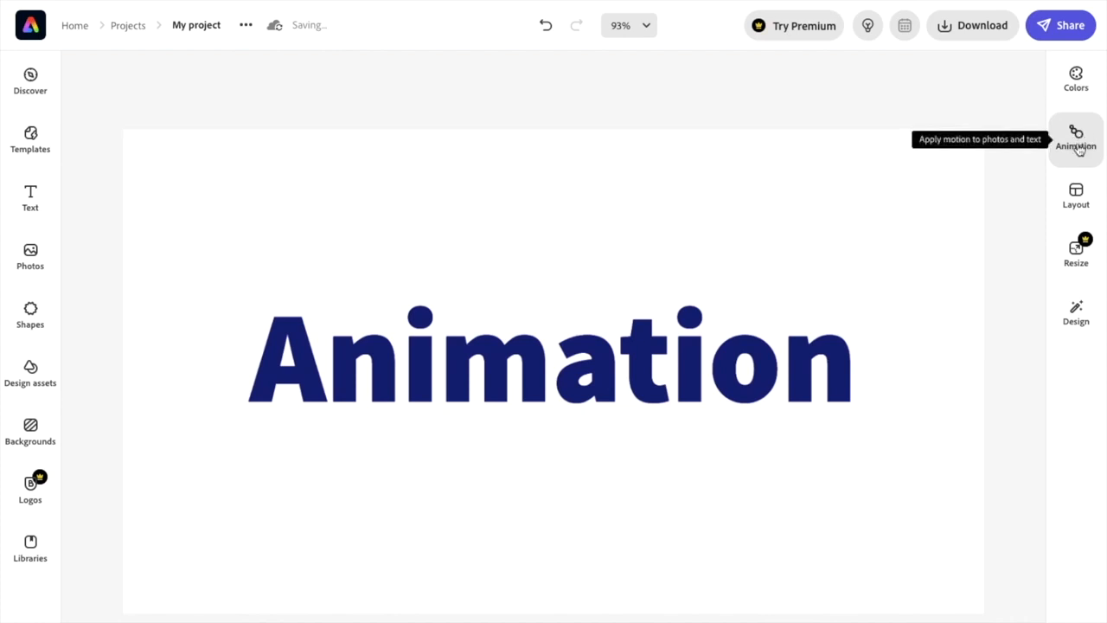
Preview the Dynamic and Fade text animations, then apply Slide to 'Animation'.
left_click(1076, 139)
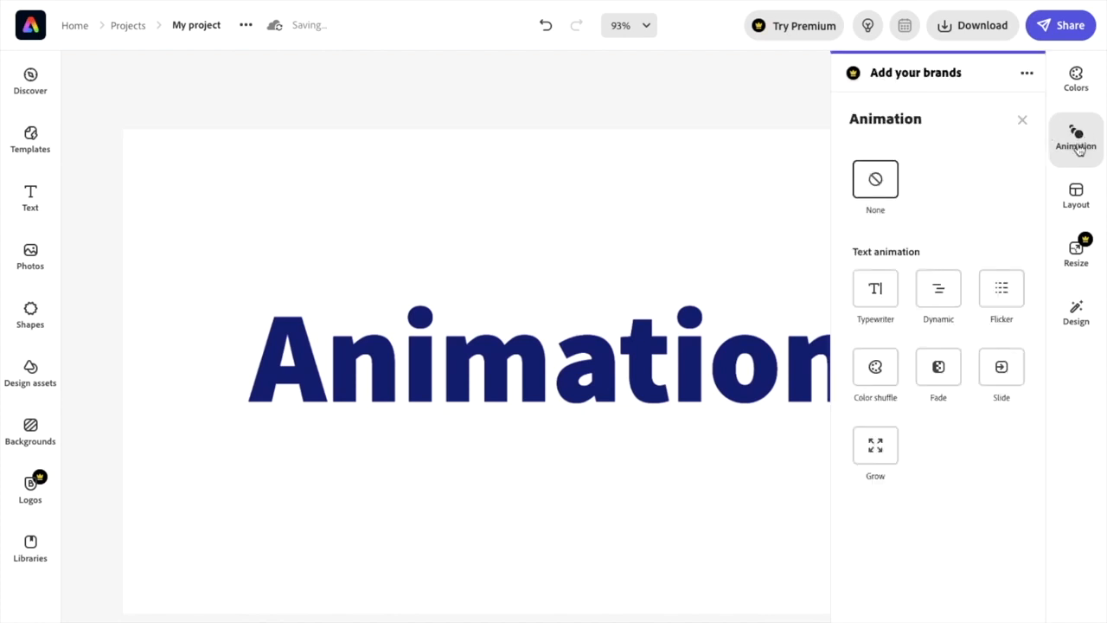
mouse_move(974, 233)
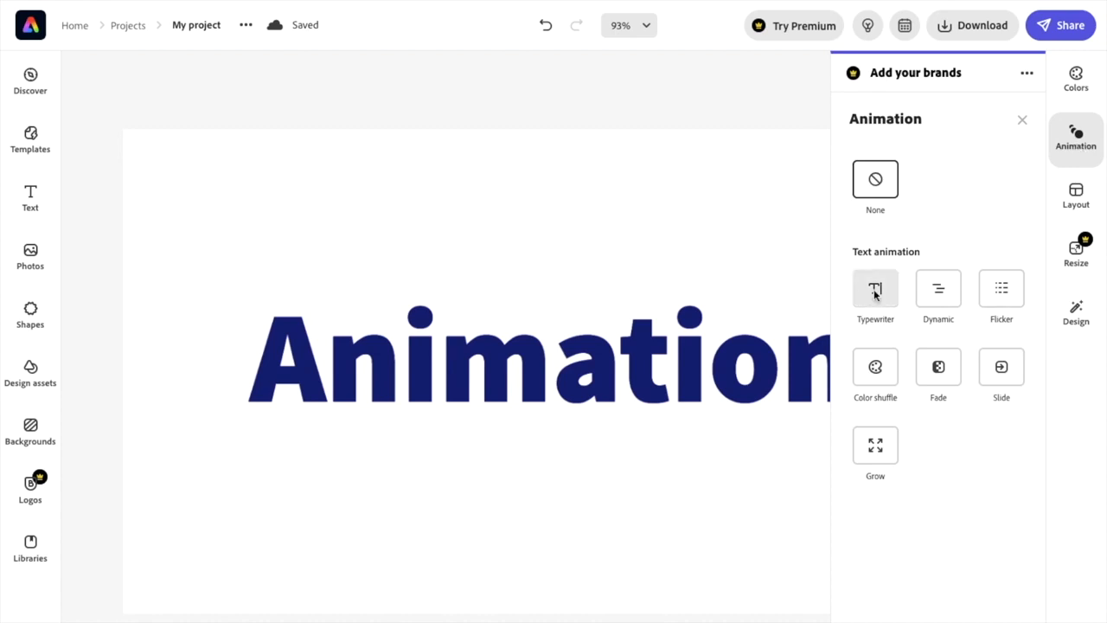
left_click(875, 295)
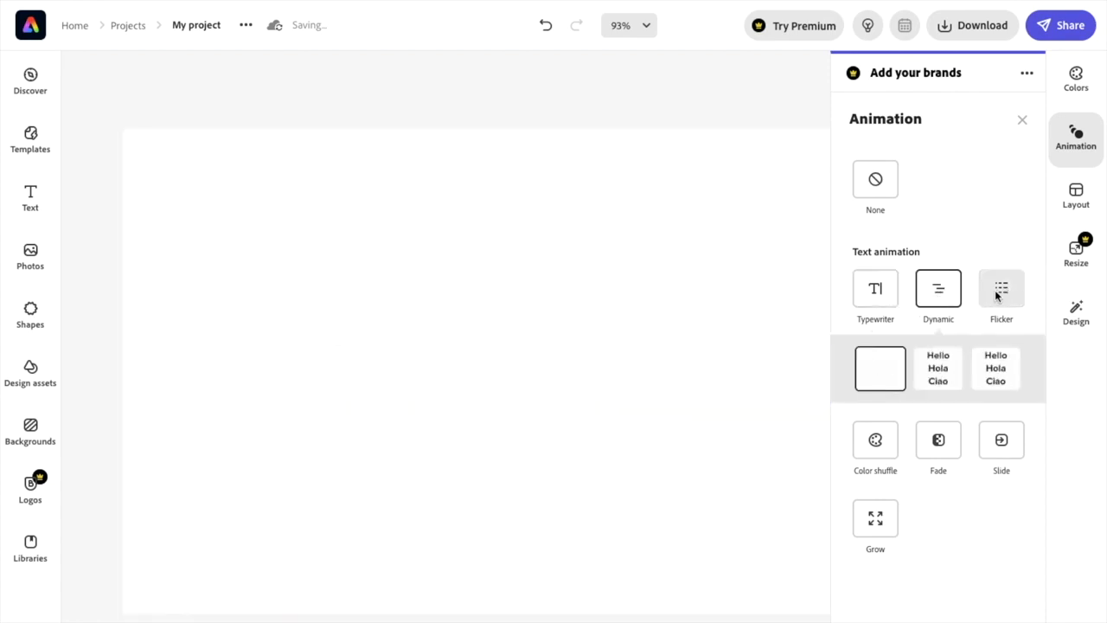
left_click(1001, 290)
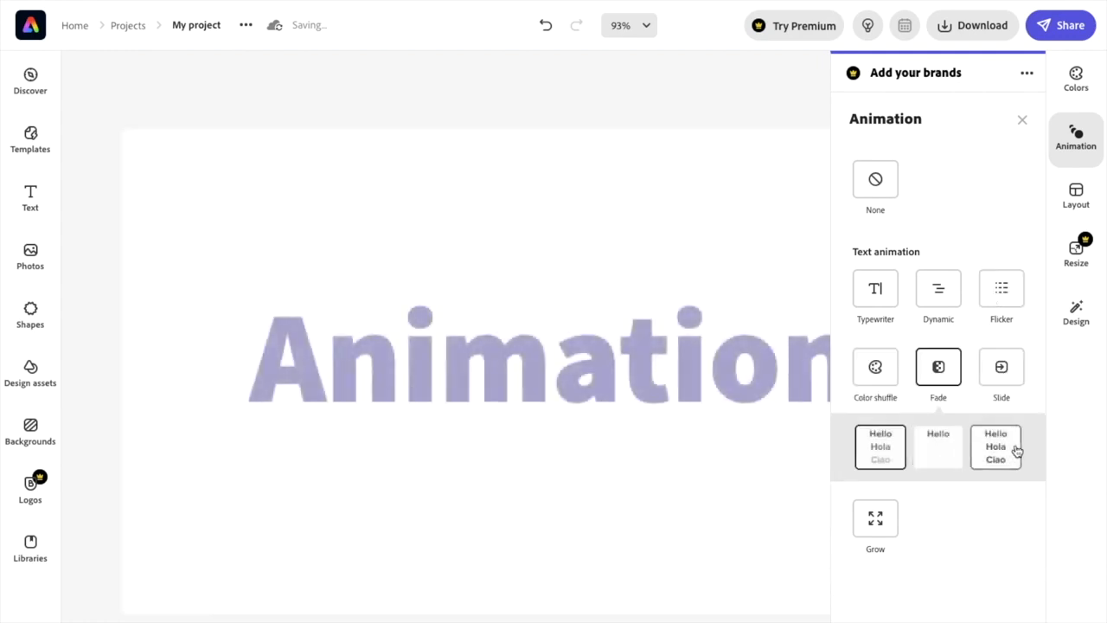
left_click(1001, 366)
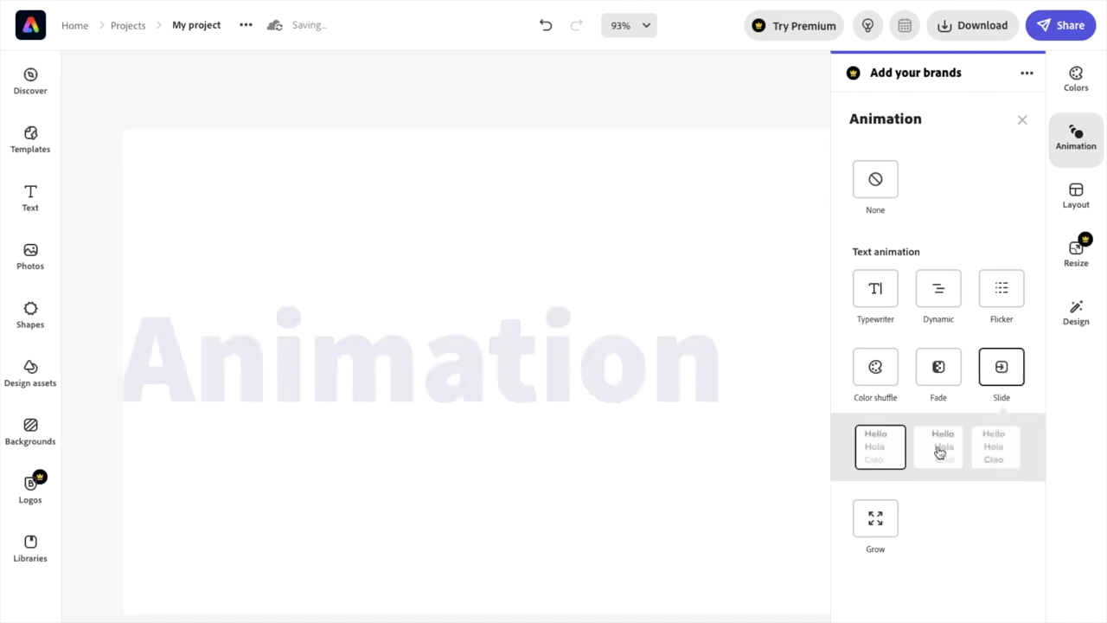